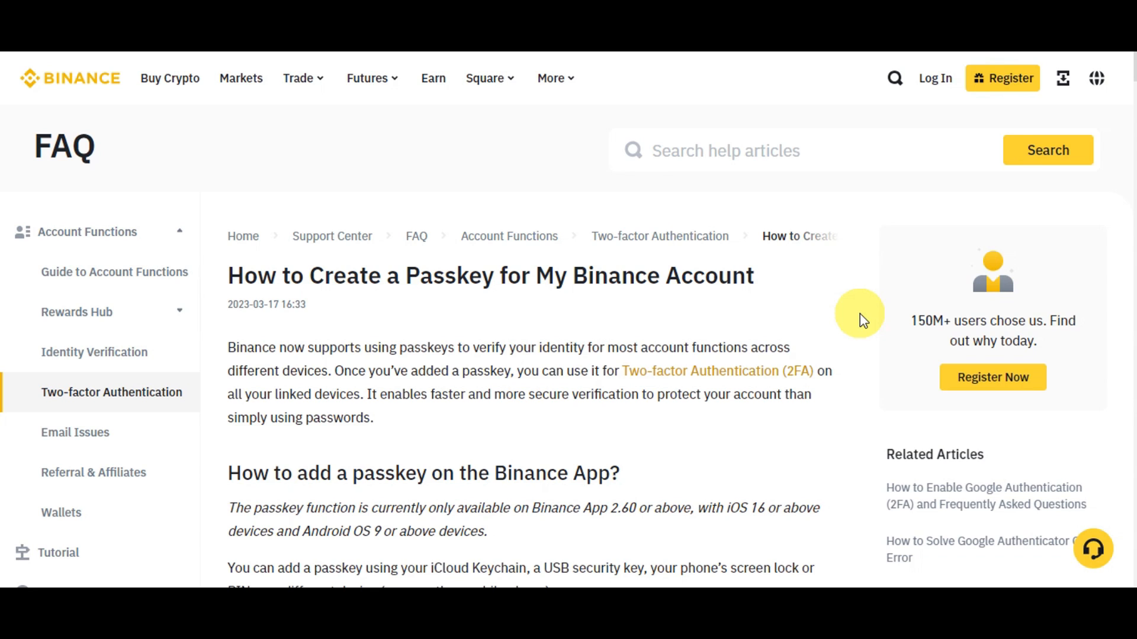
# Scroll the passkey article past steps 1 and 2 to step 3, 'Tap [Add Authenticator]'
pyautogui.scroll(-3)
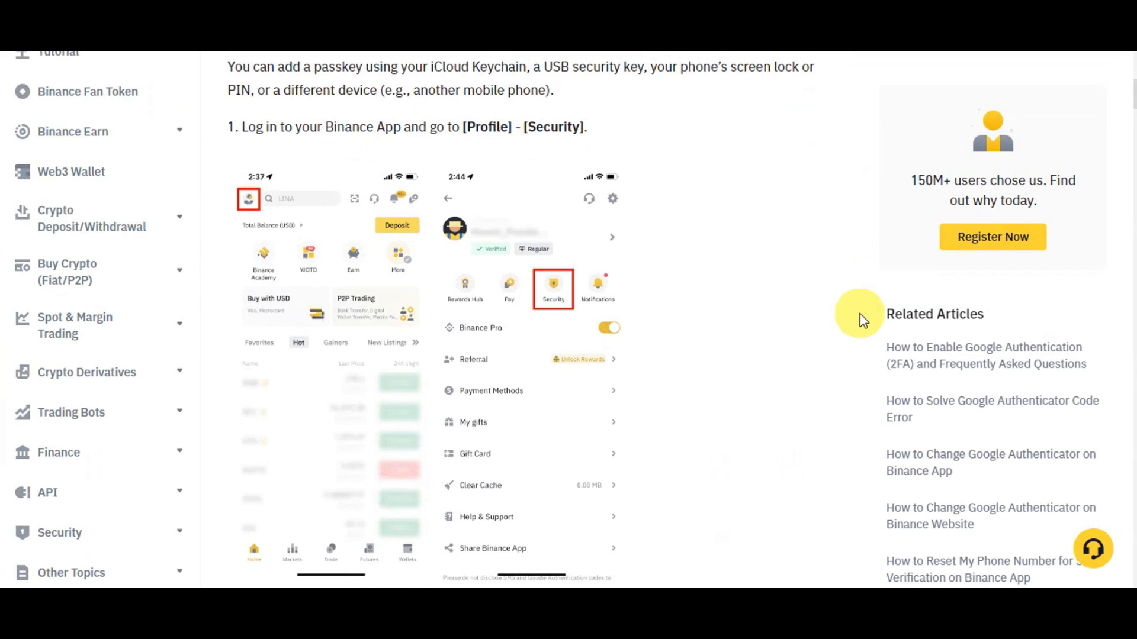
pyautogui.scroll(-3)
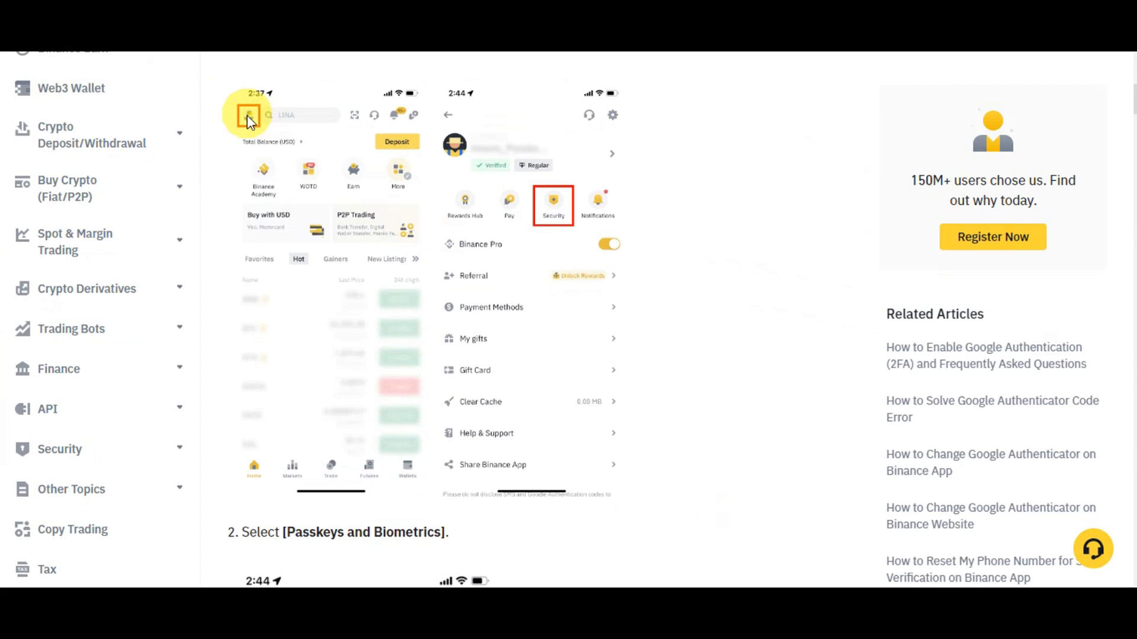
pyautogui.moveTo(247, 128)
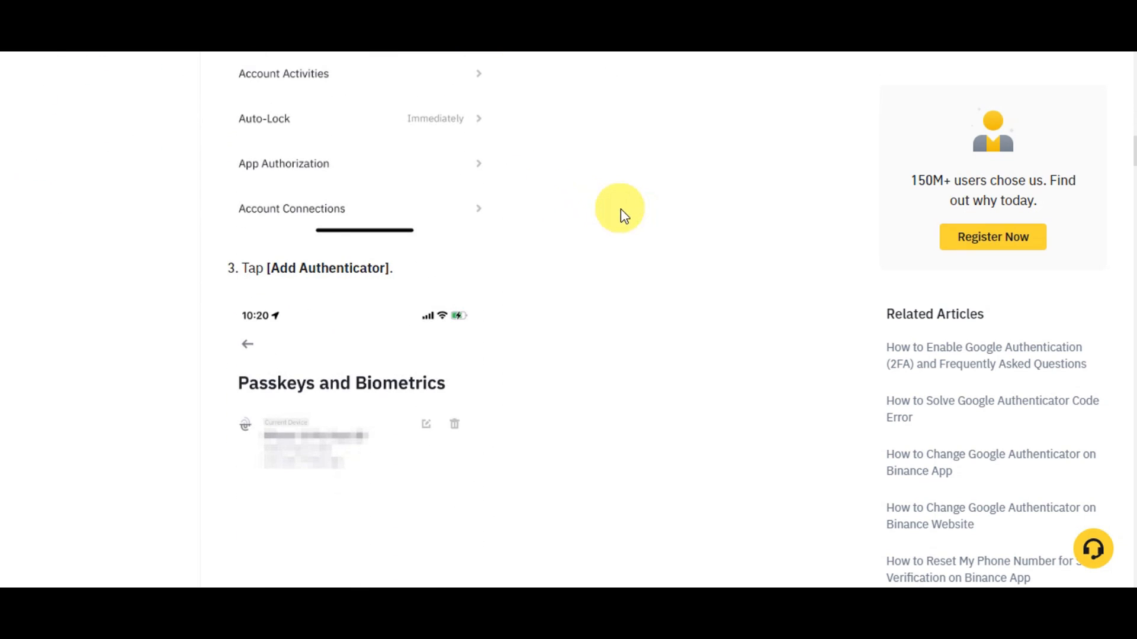
# Scroll to the Passkeys and Biometrics and Rename Authenticator screenshots
pyautogui.scroll(-3)
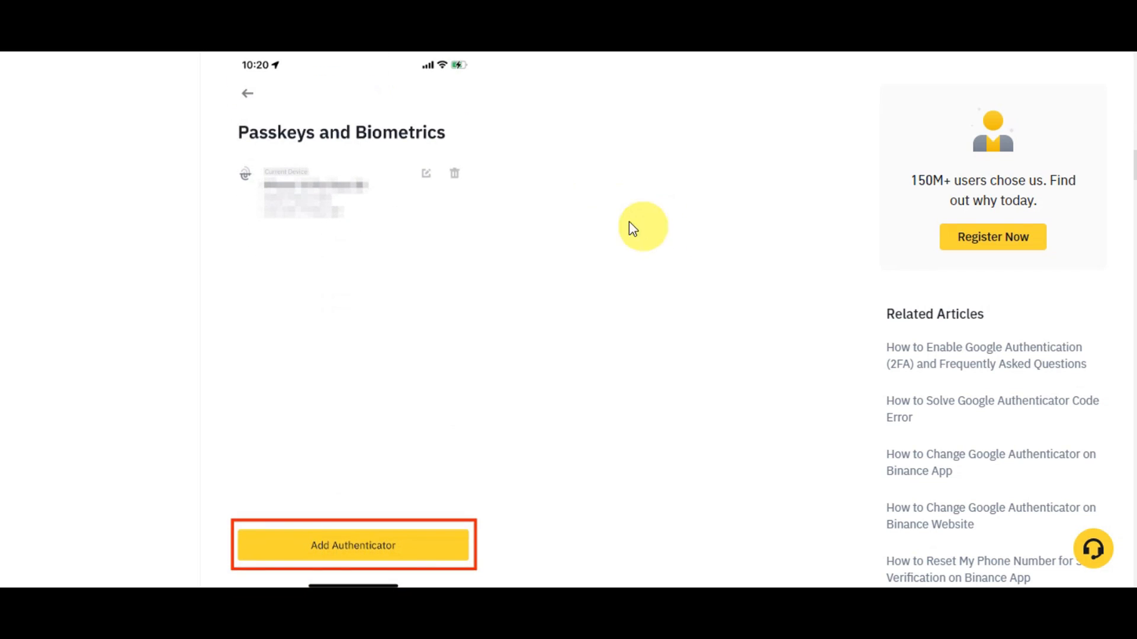
pyautogui.moveTo(478, 160)
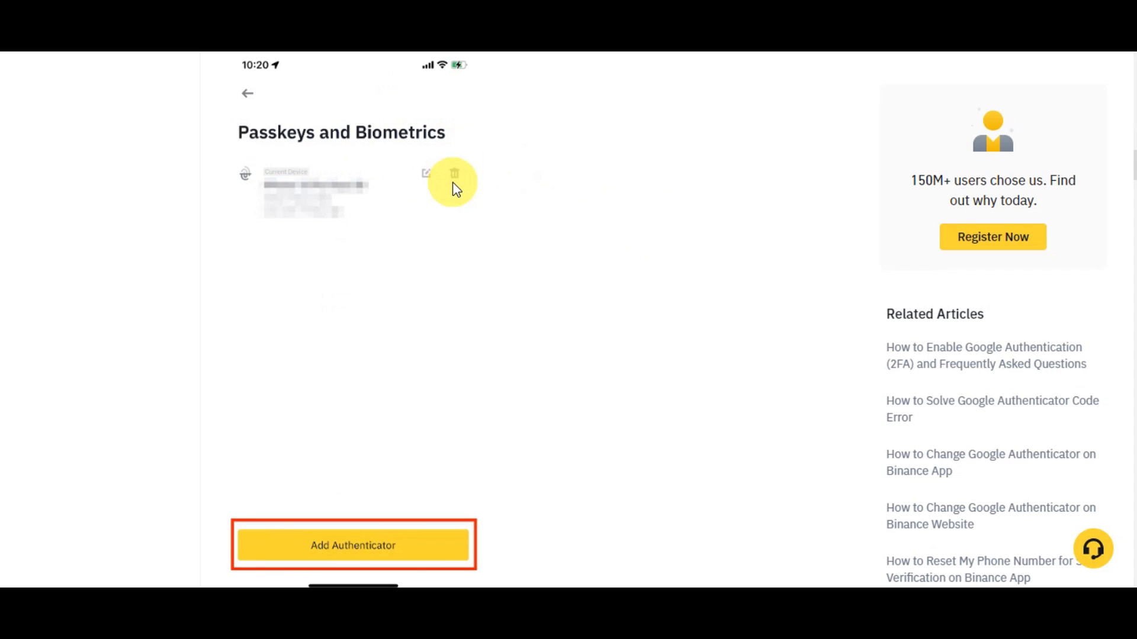
pyautogui.click(429, 249)
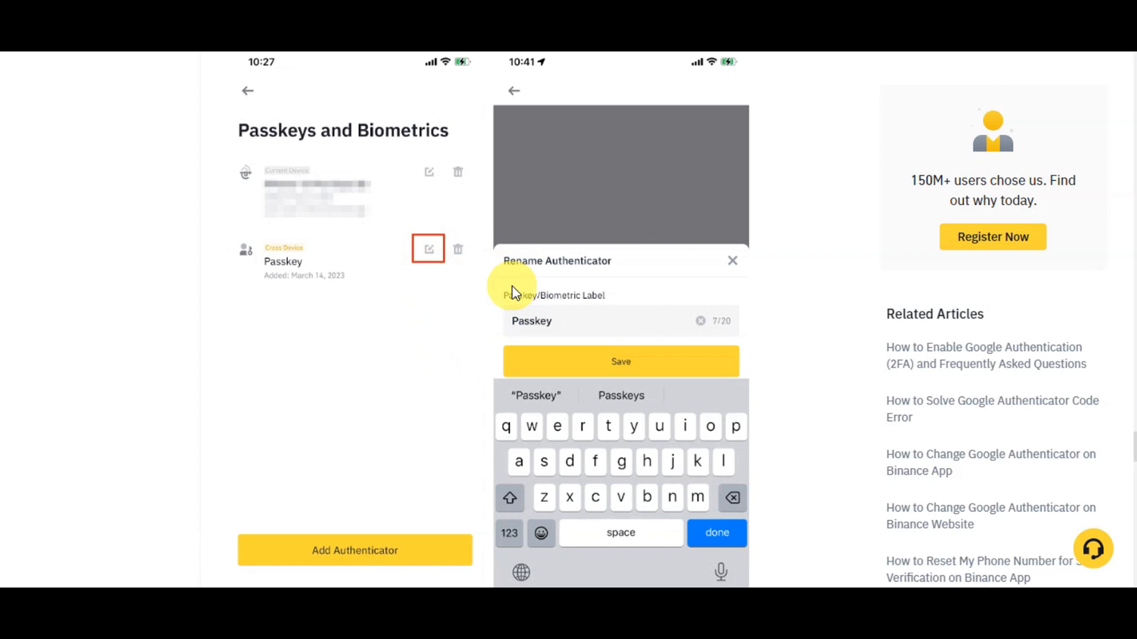
# Scroll to 'To remove a passkey, tap the [Delete] icon' and its trash-icon screenshot
pyautogui.scroll(-3)
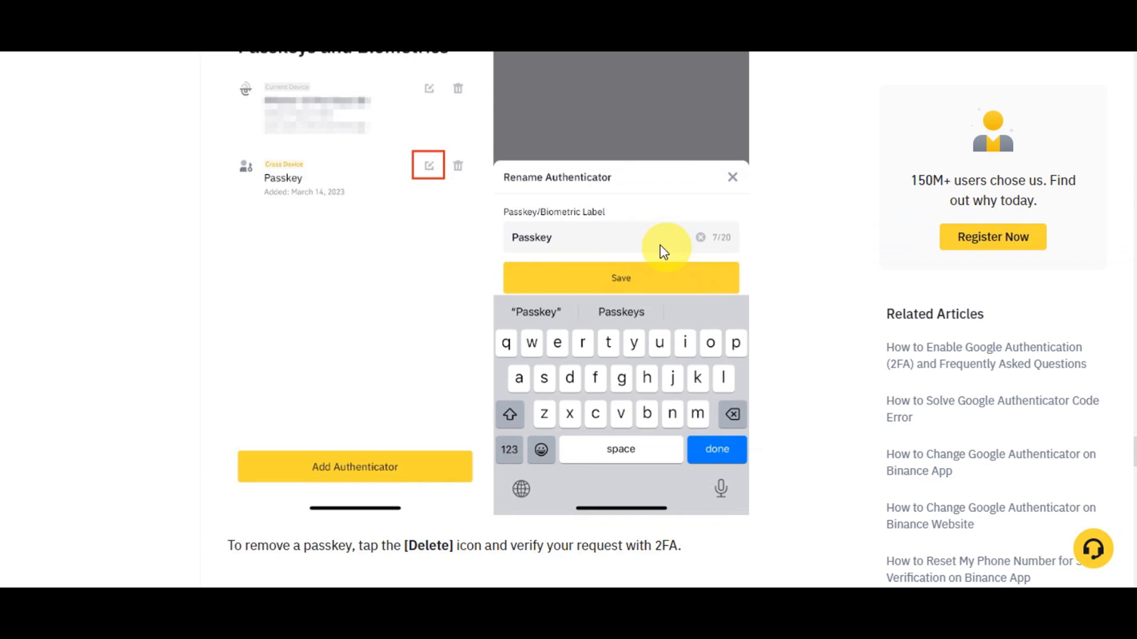
pyautogui.moveTo(490, 168)
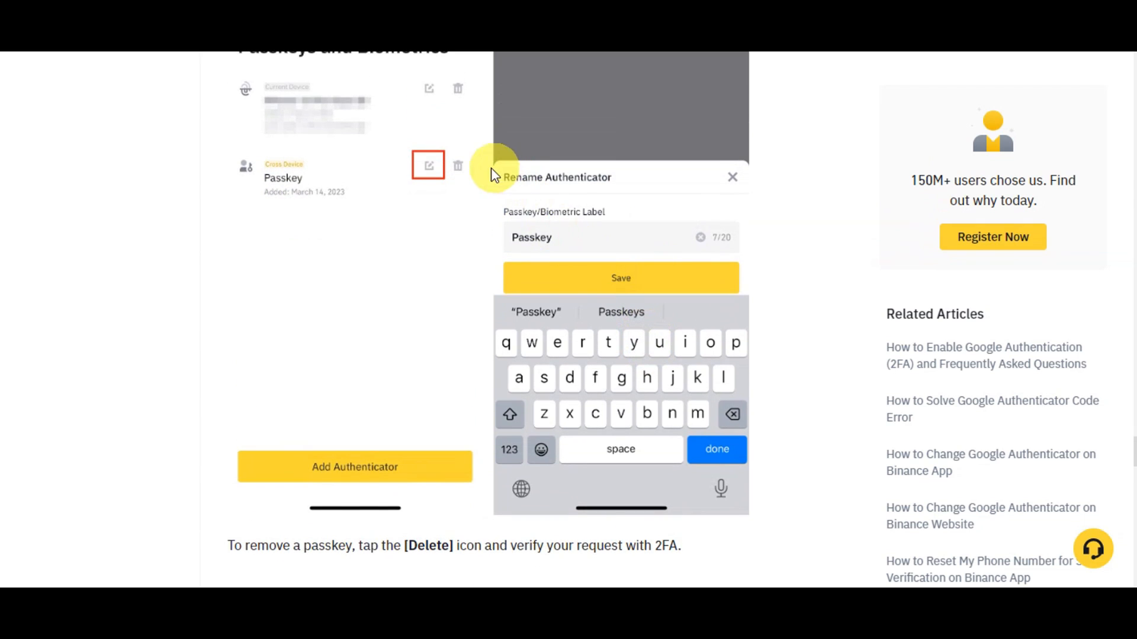
pyautogui.click(732, 177)
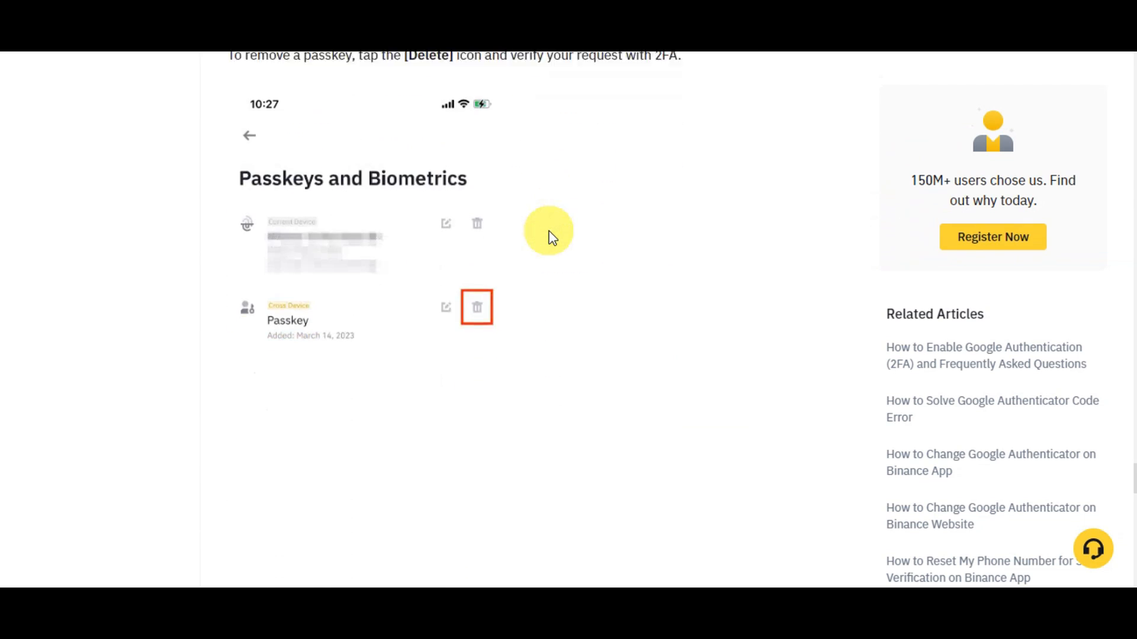